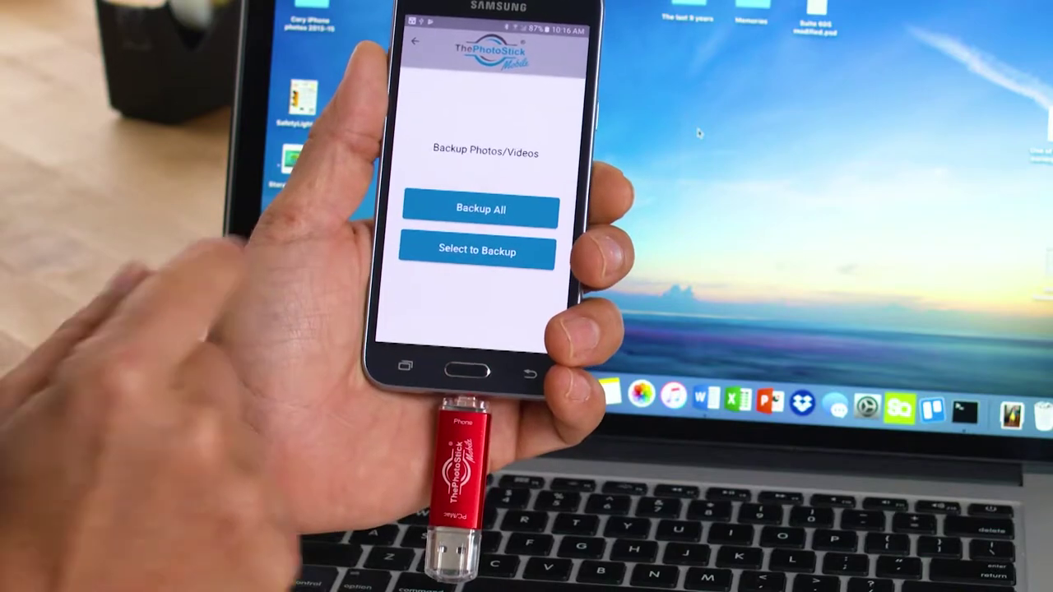
- Start Backup All to copy every phone photo and video onto the drive
click(479, 209)
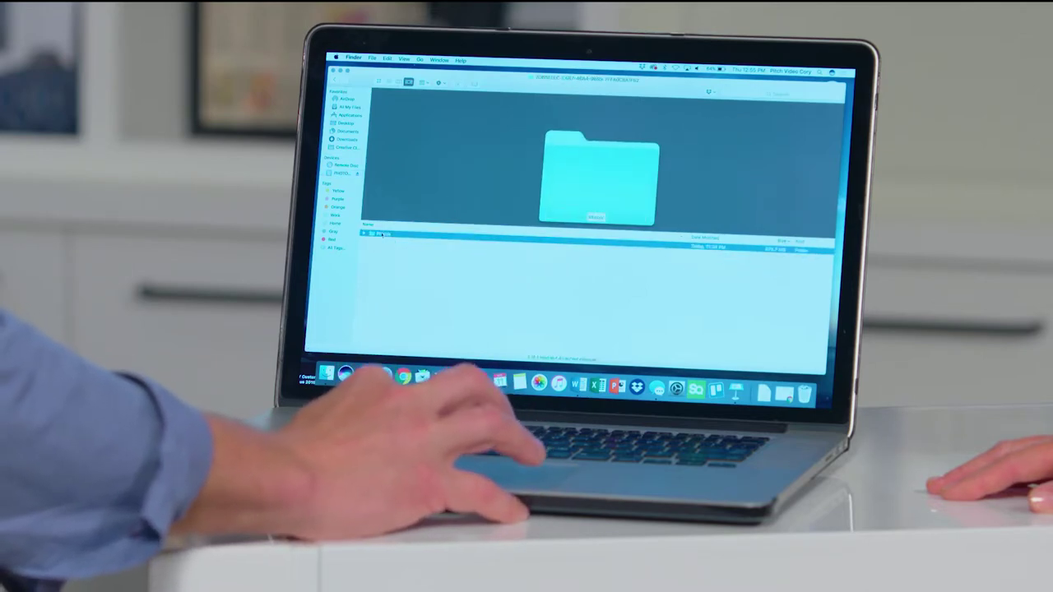
- Open the drive's Photos folder to list the backed-up JPEG images
double_click(592, 173)
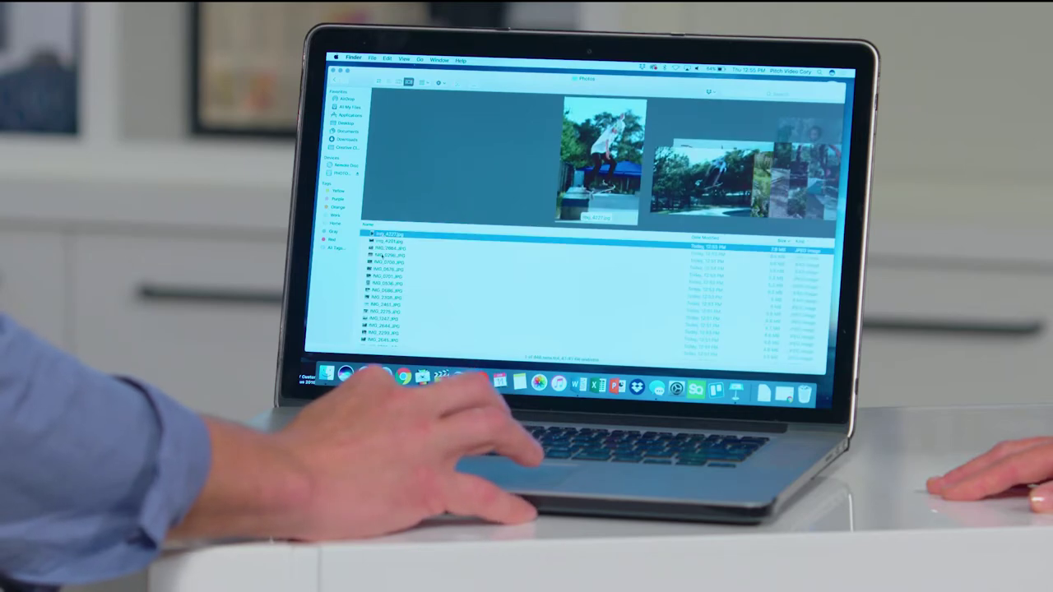